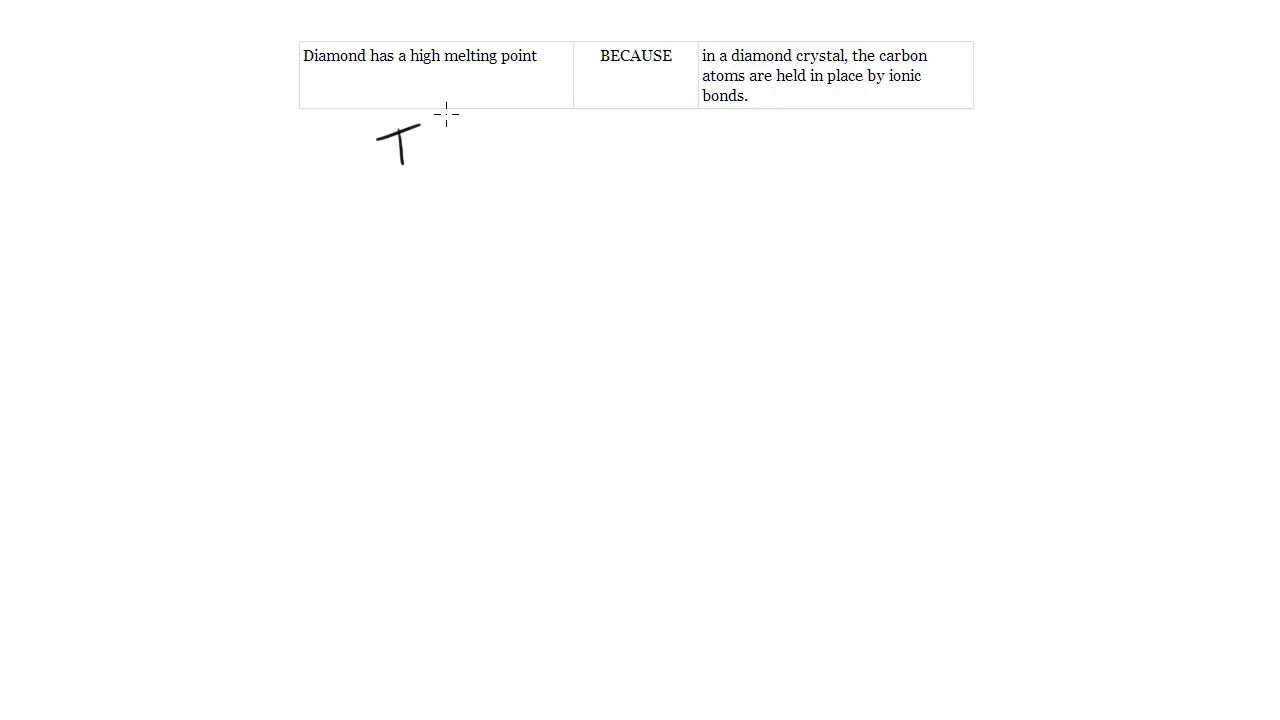
pyautogui.moveTo(322, 198)
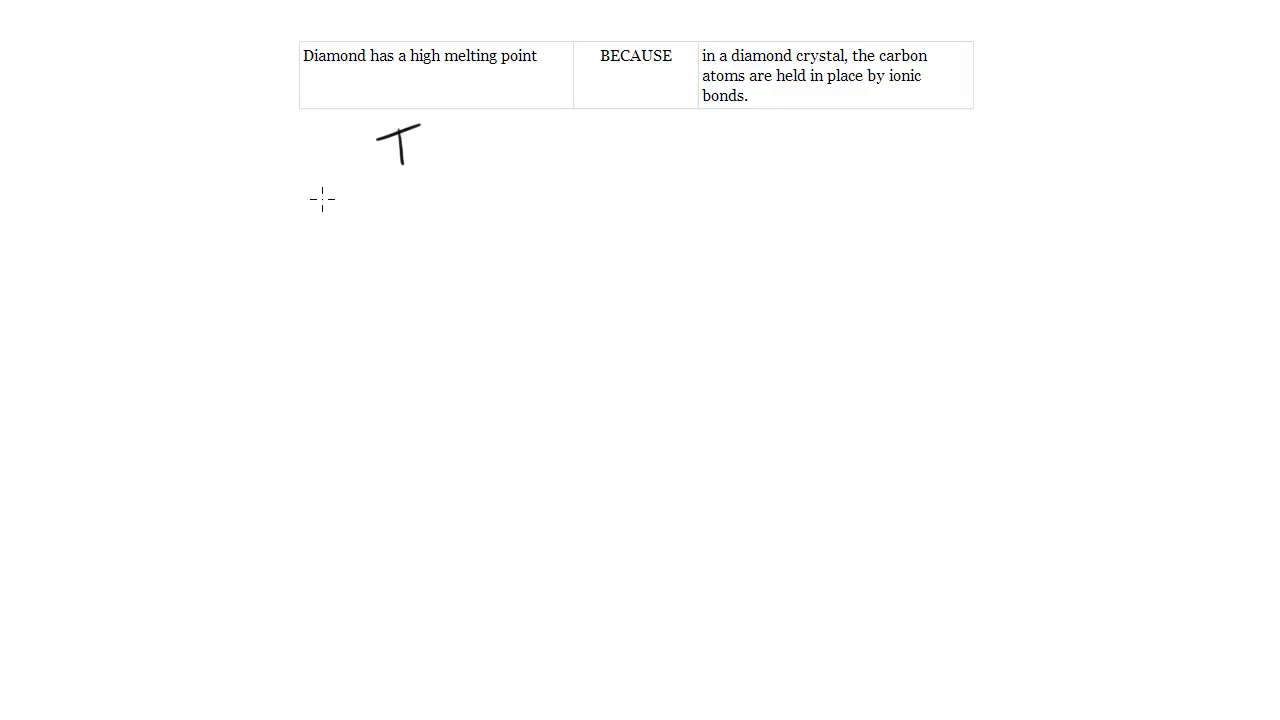
# - Handwrite "> 3500 °C" beside the T, noting diamond's melting temperature
pyautogui.moveTo(316, 210); pyautogui.dragTo(424, 216)
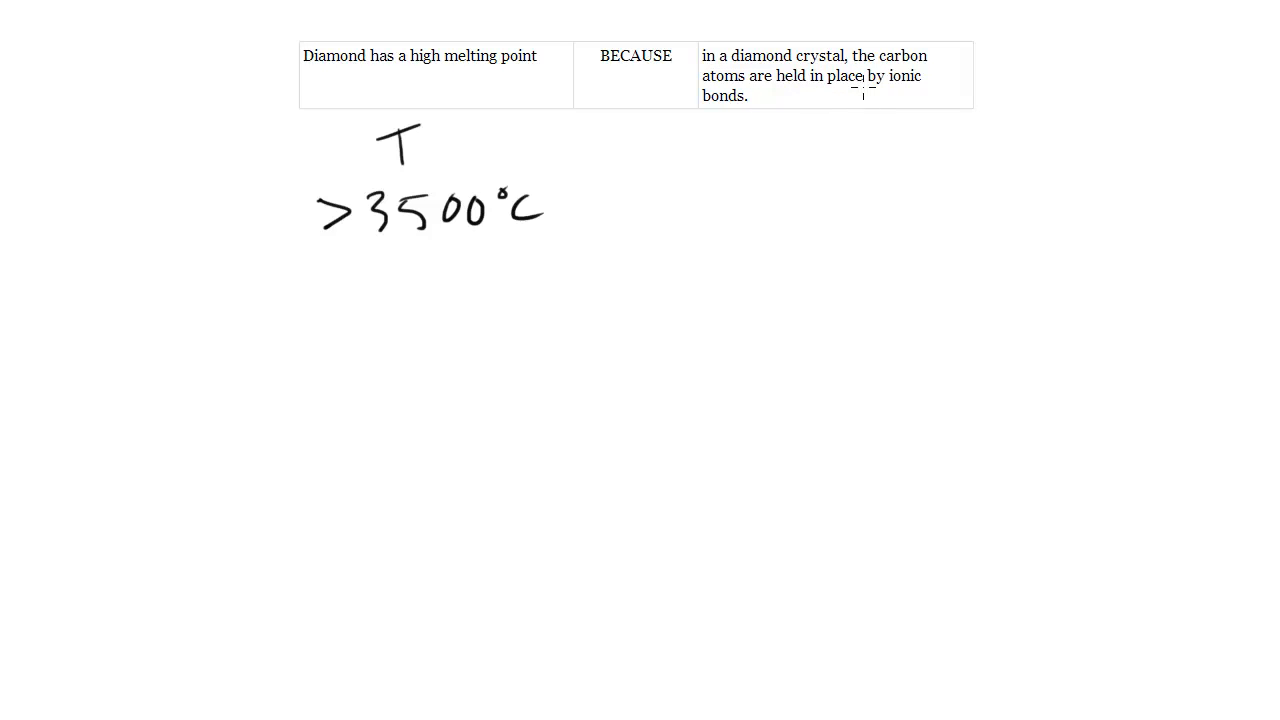
pyautogui.moveTo(750, 168)
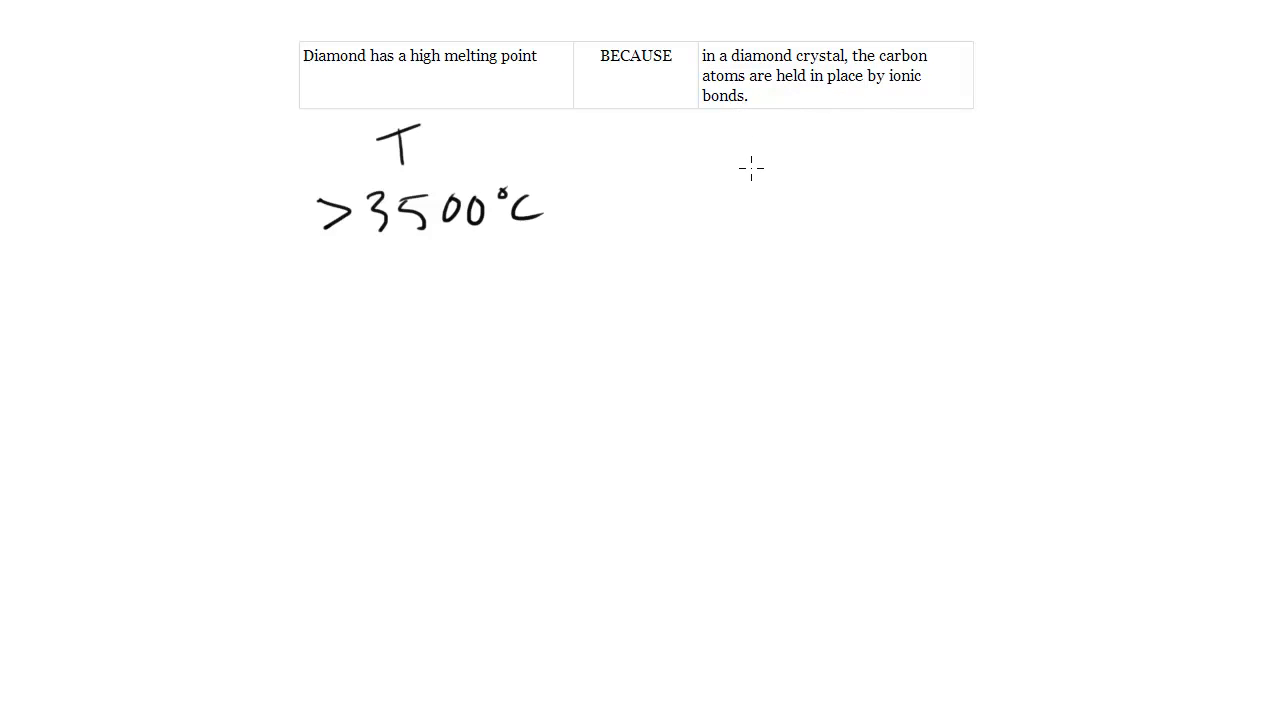
pyautogui.moveTo(84, 328)
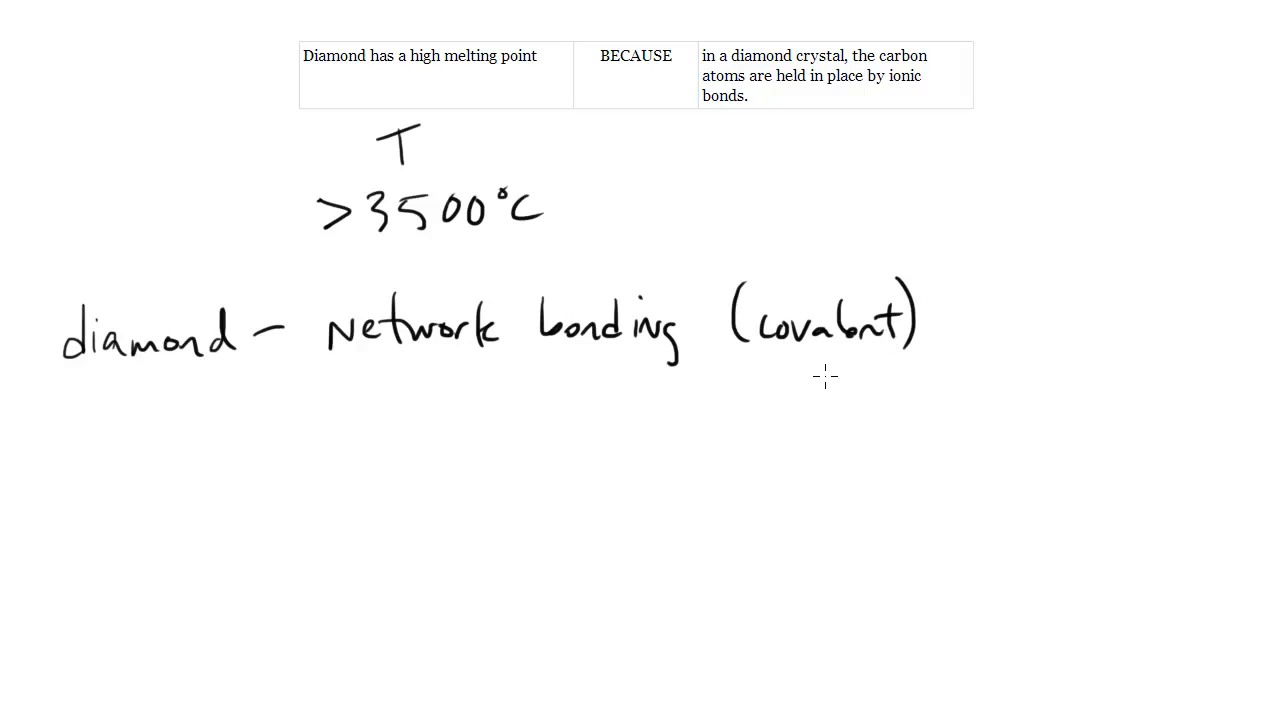
pyautogui.moveTo(912, 144)
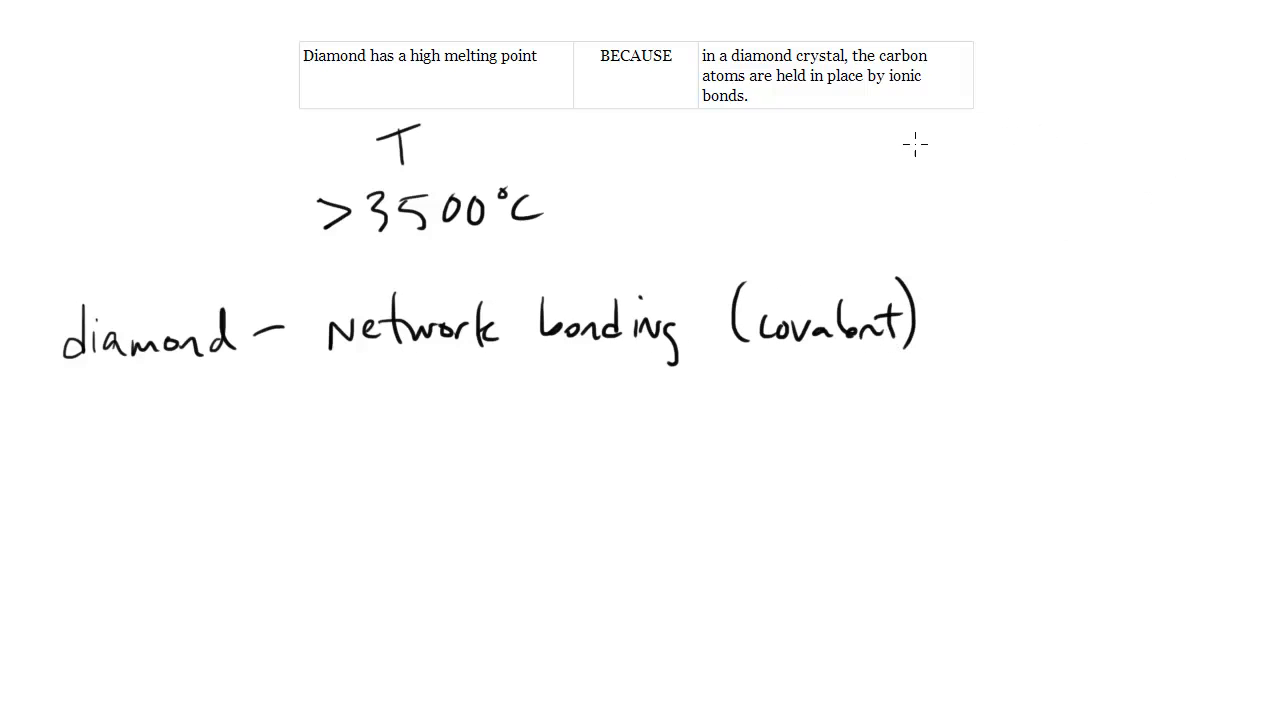
# - Underline the word "ionic" in the typed statement with an arrow
pyautogui.moveTo(720, 140); pyautogui.dragTo(820, 136)
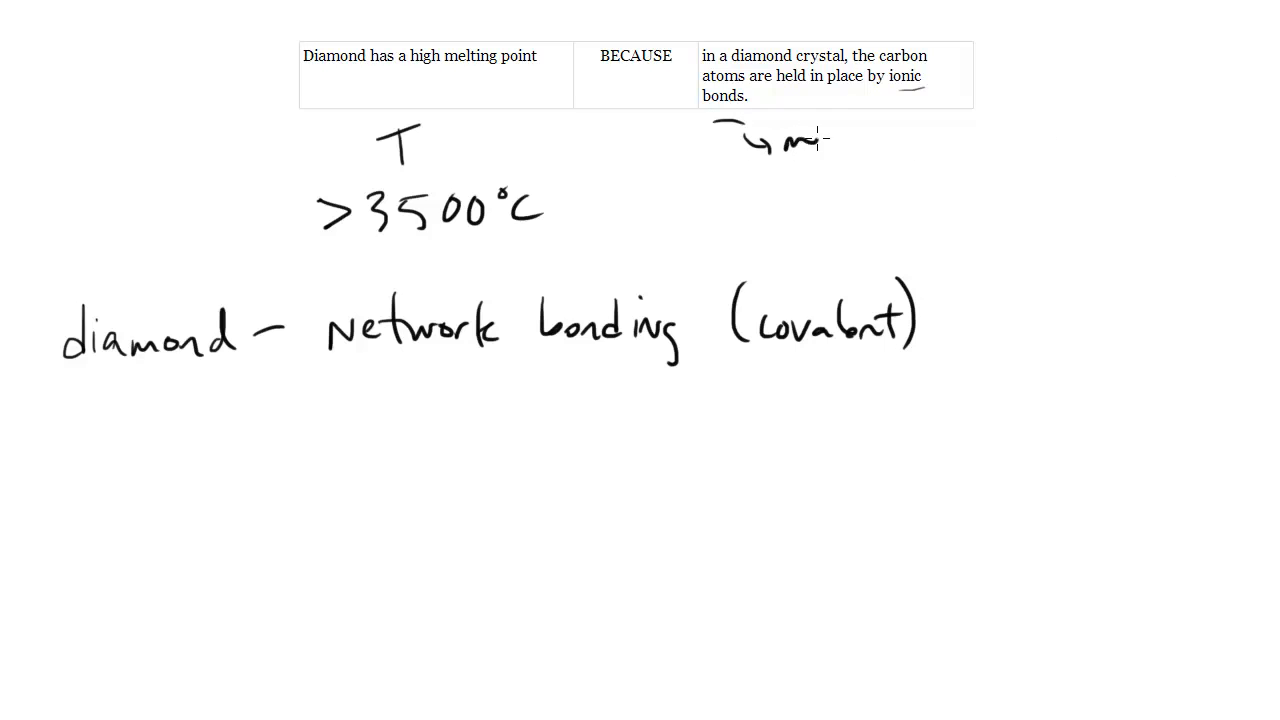